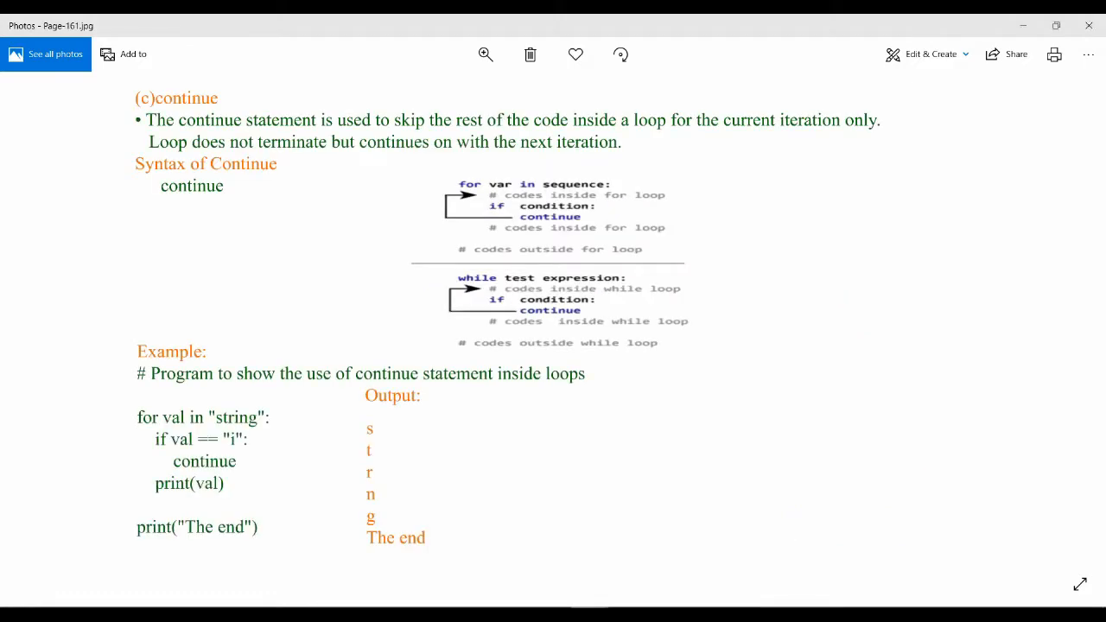
mouse_move(923, 466)
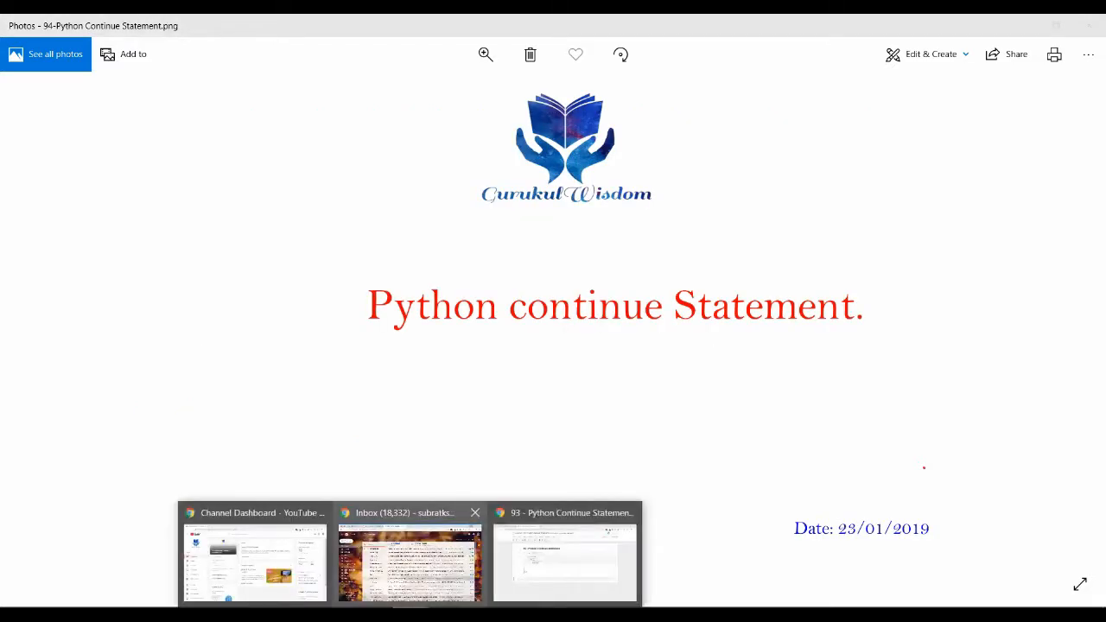
- Start a for loop over strg with the condition if i == 'I': in the empty cell
click(564, 562)
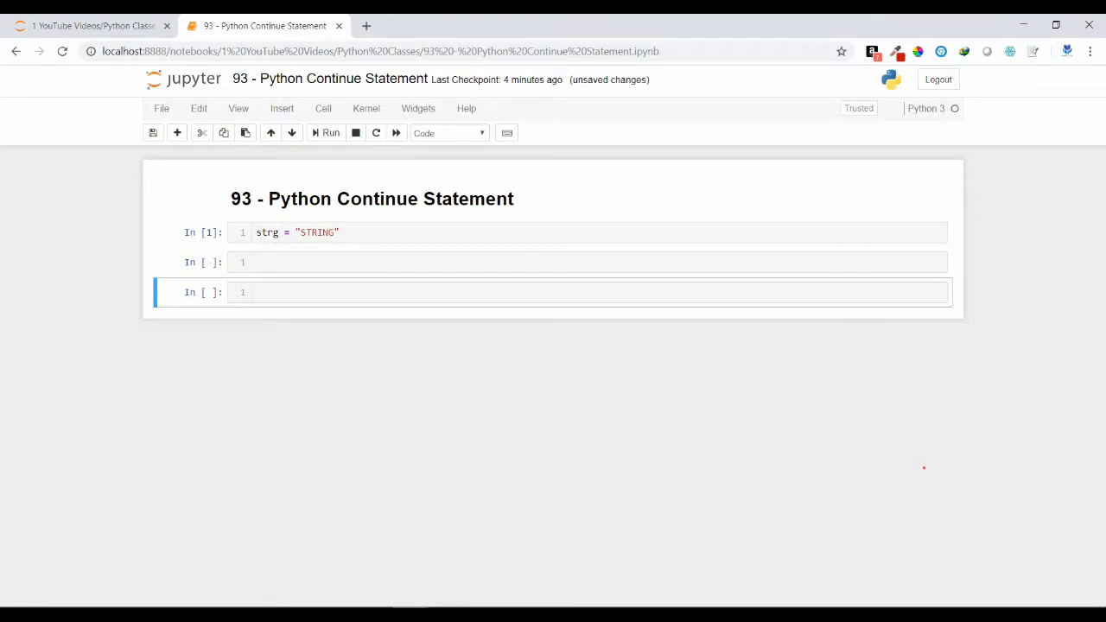
text(FOR)
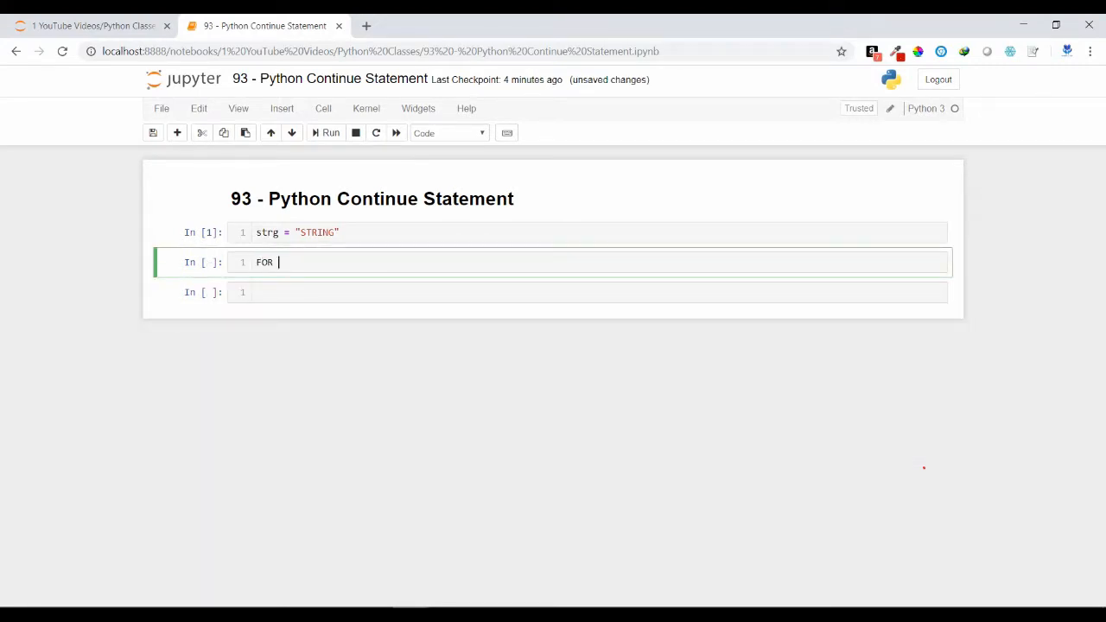
text(for i)
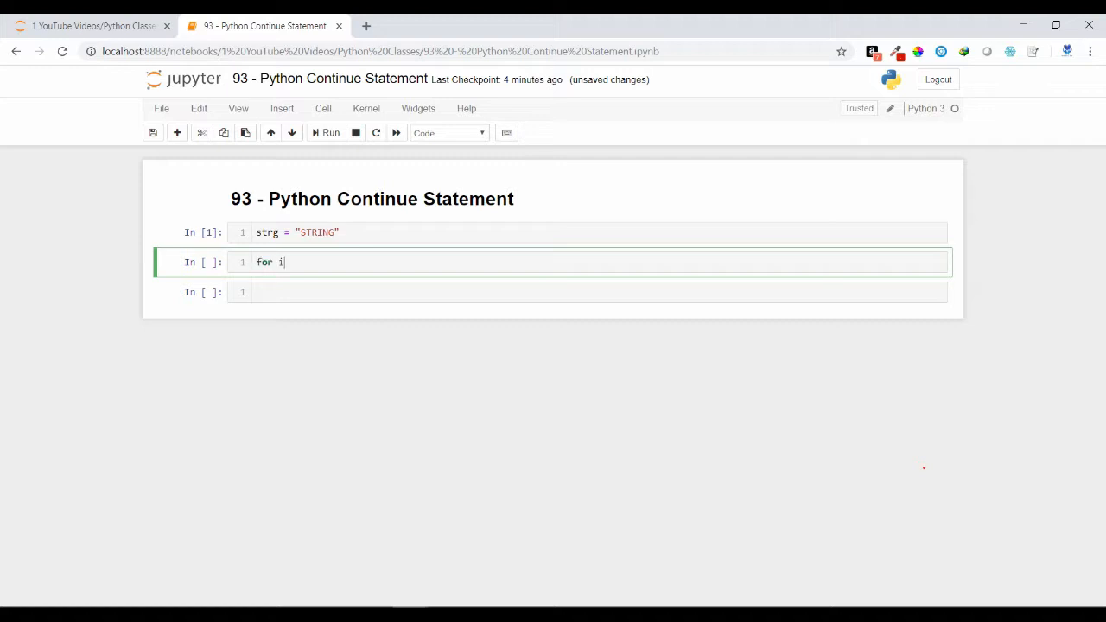
text(in st)
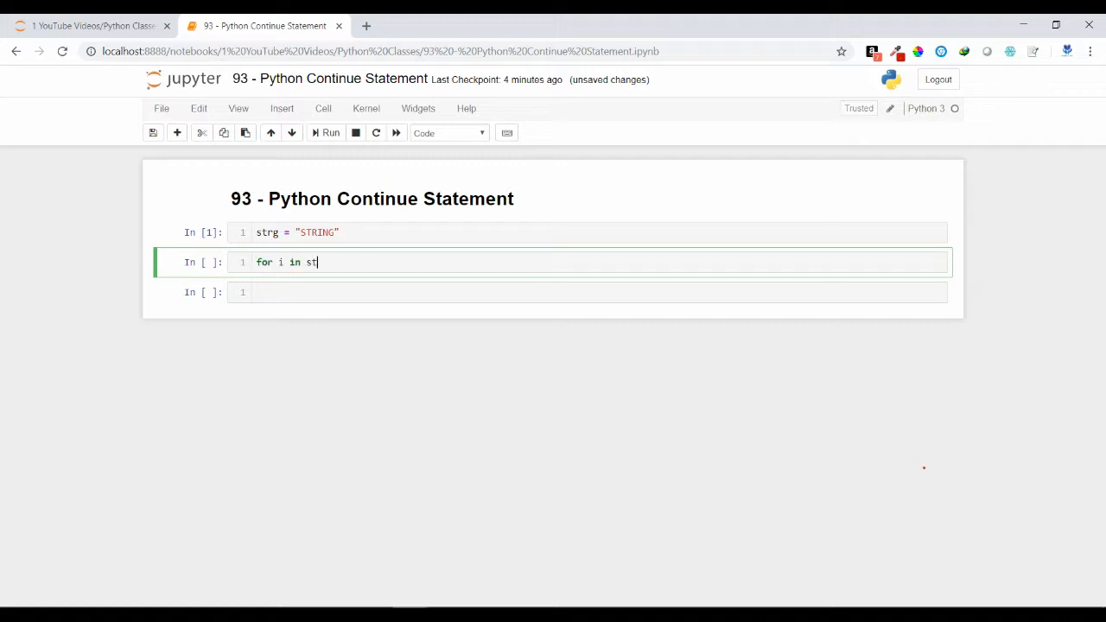
text(rg:)
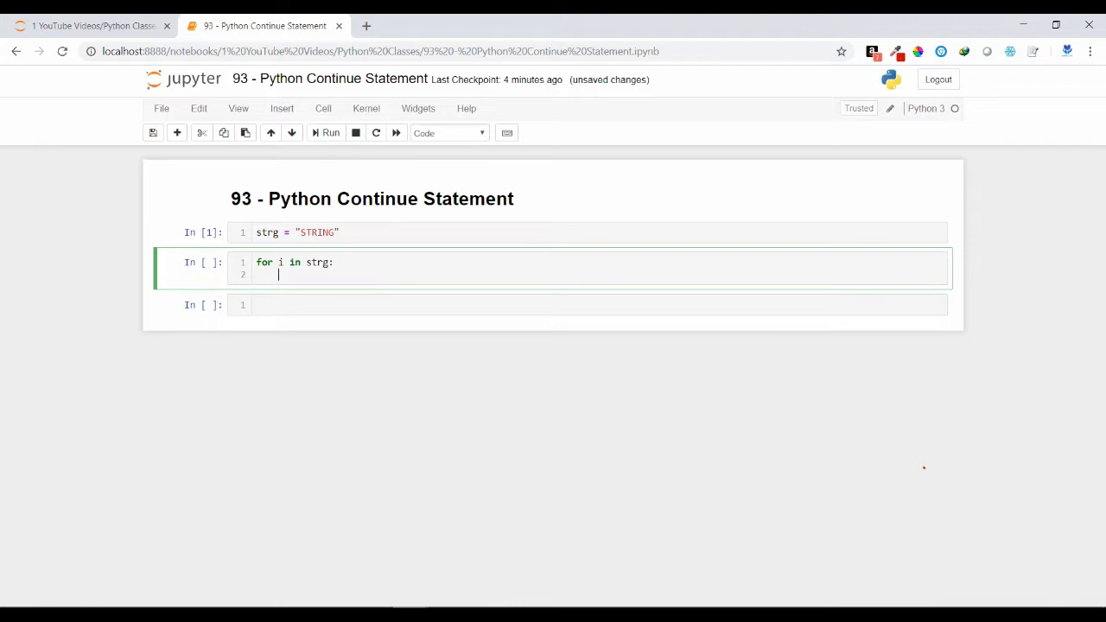
text(if)
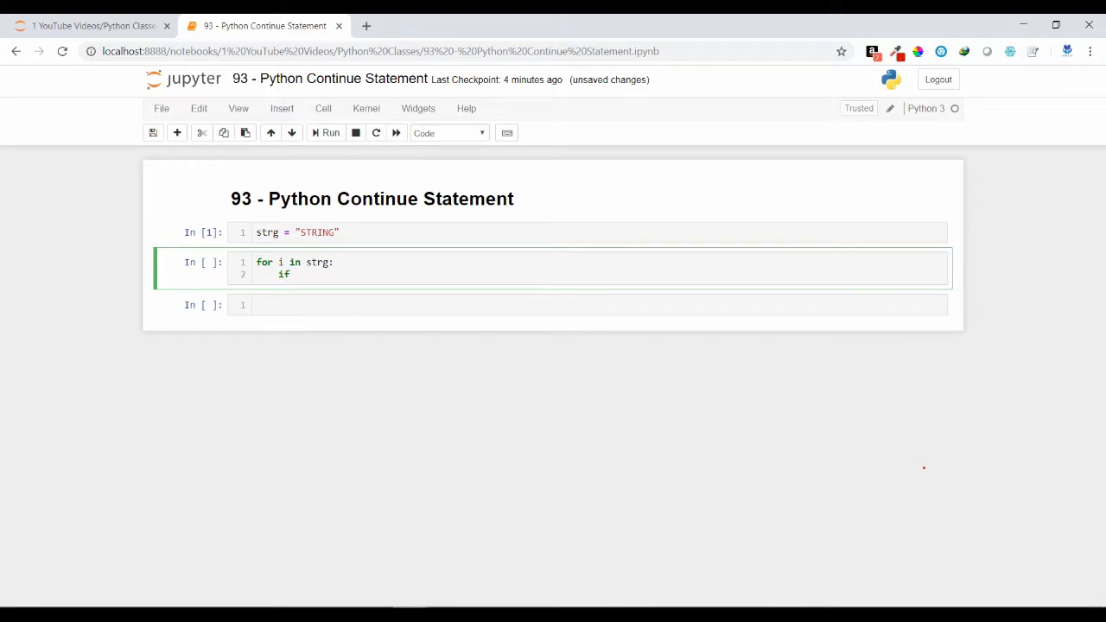
text(i ==)
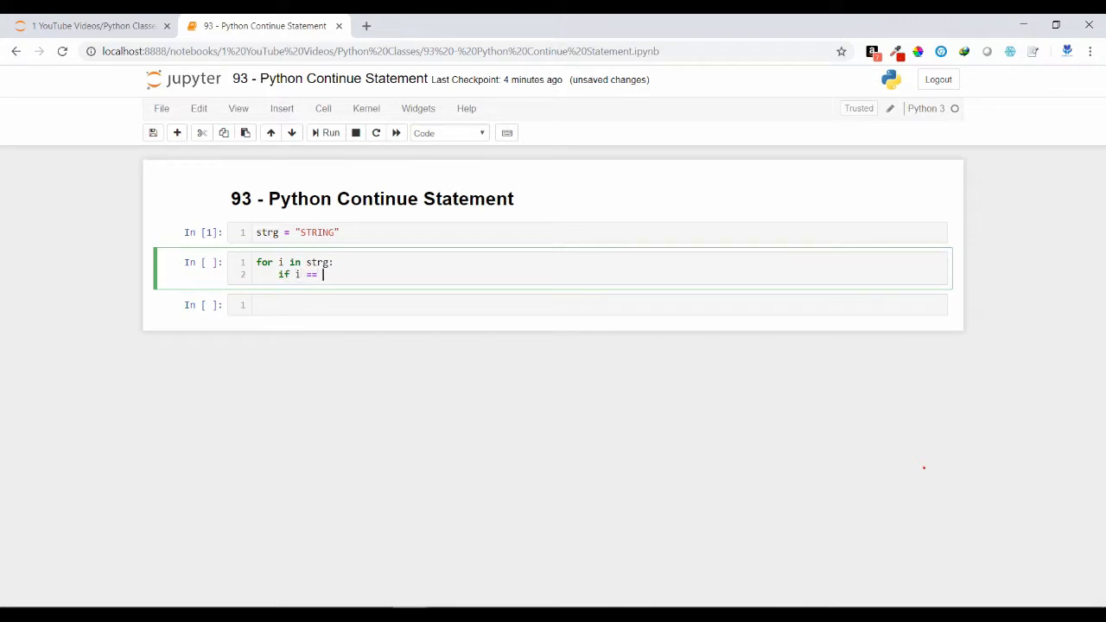
text('I')
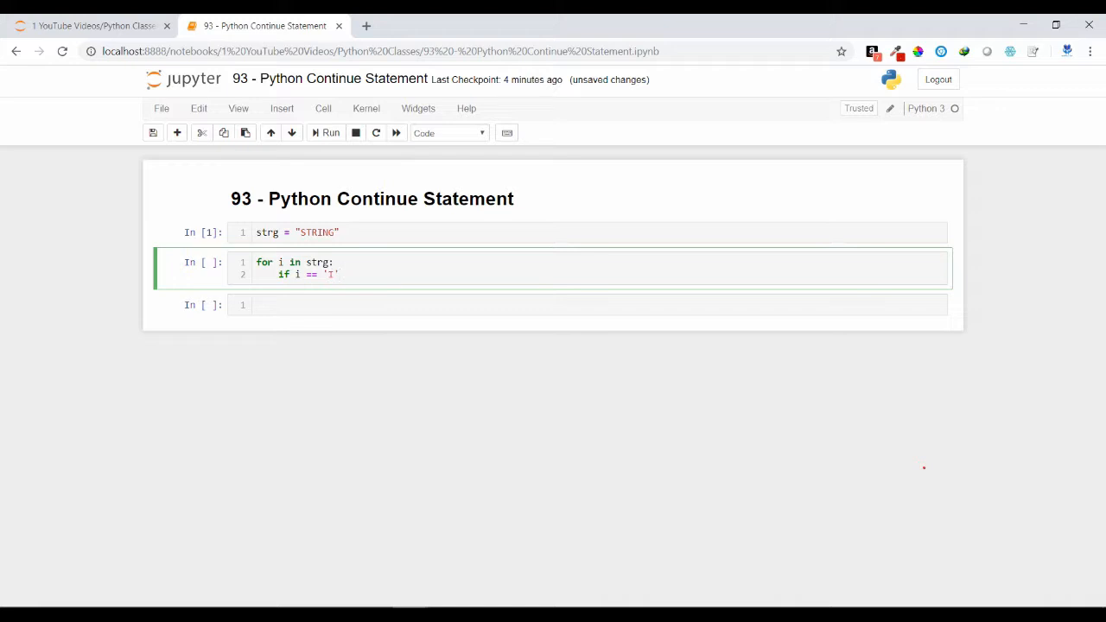
text(:)
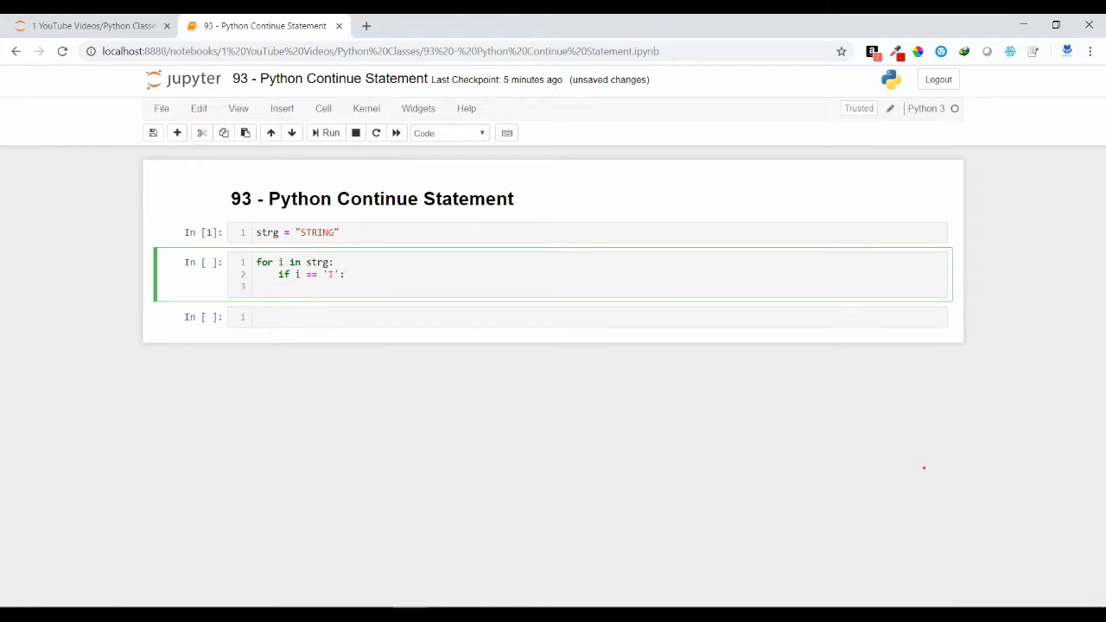
- Add continue under the condition and an empty print() call, ready for its argument
text(con)
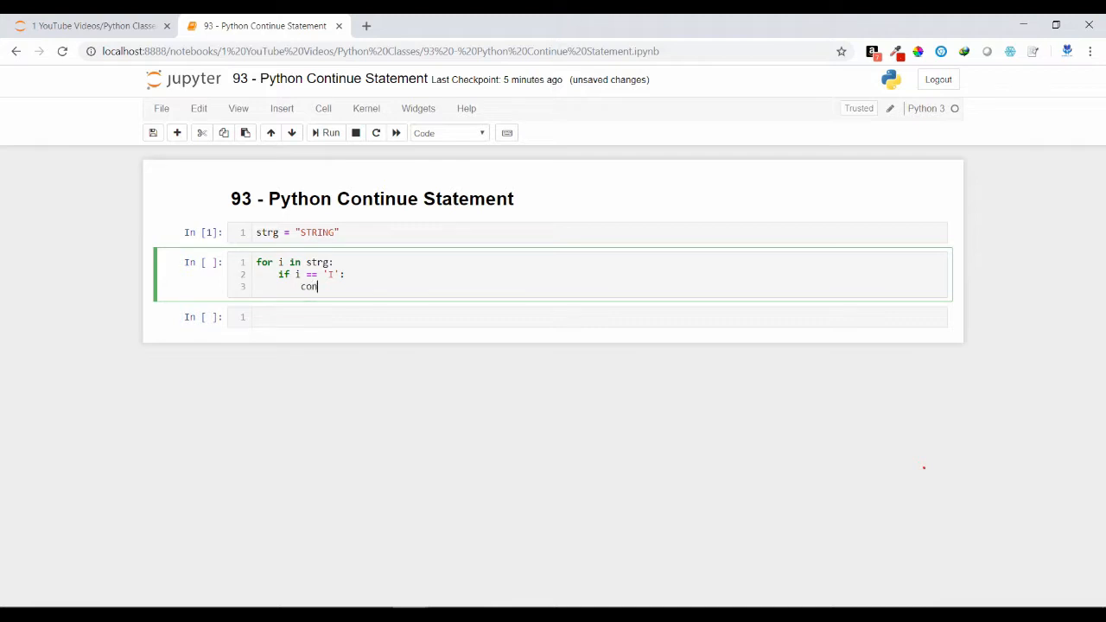
text(tinue)
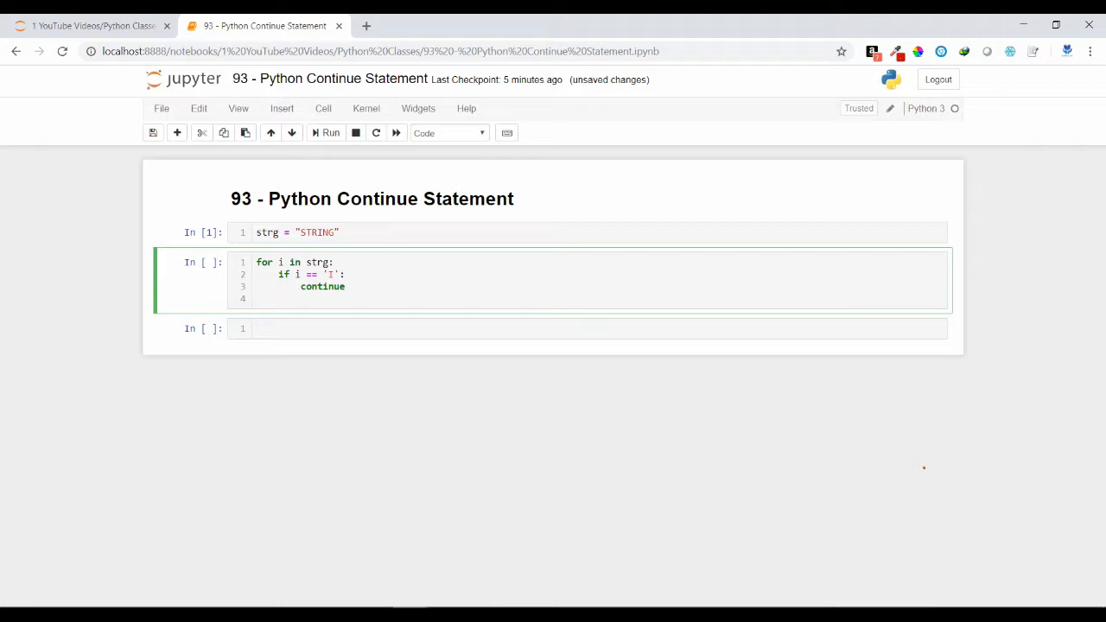
text(p)
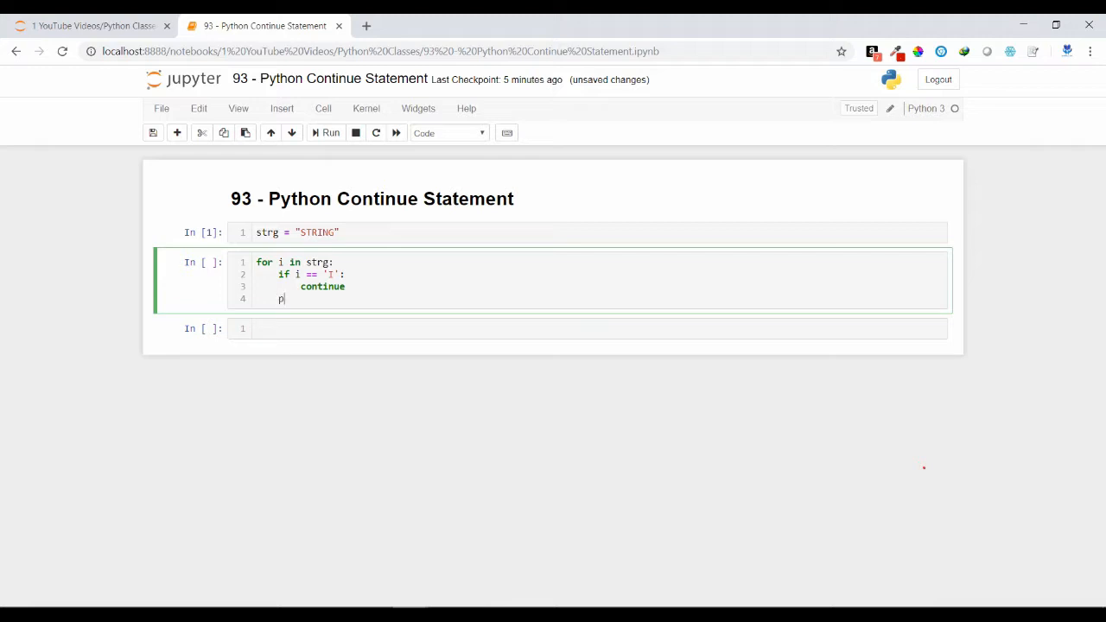
text(rint())
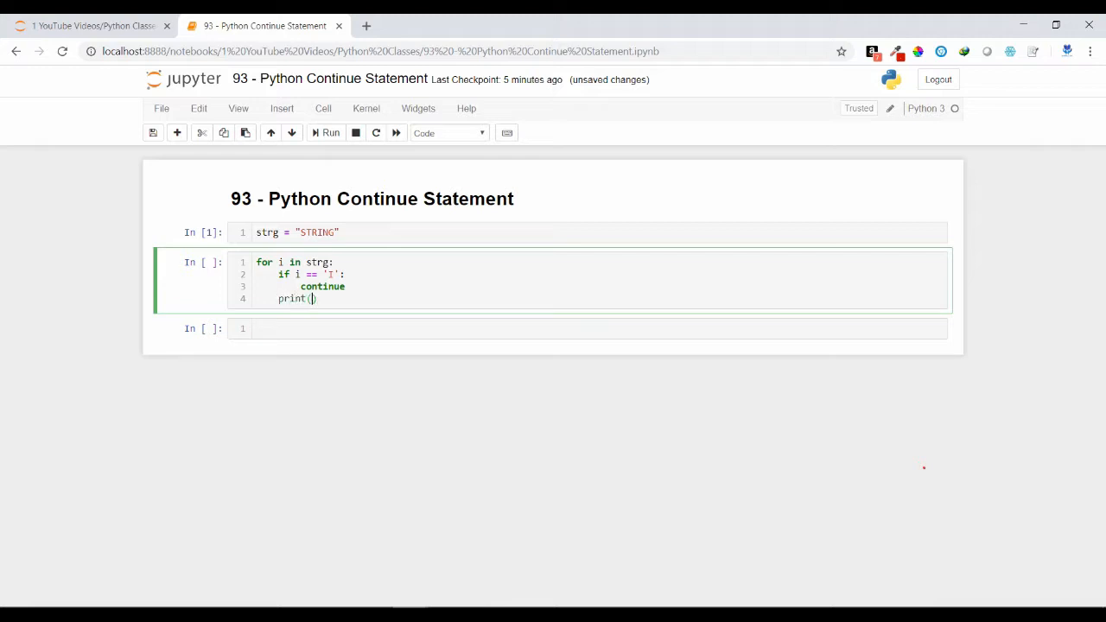
click(330, 132)
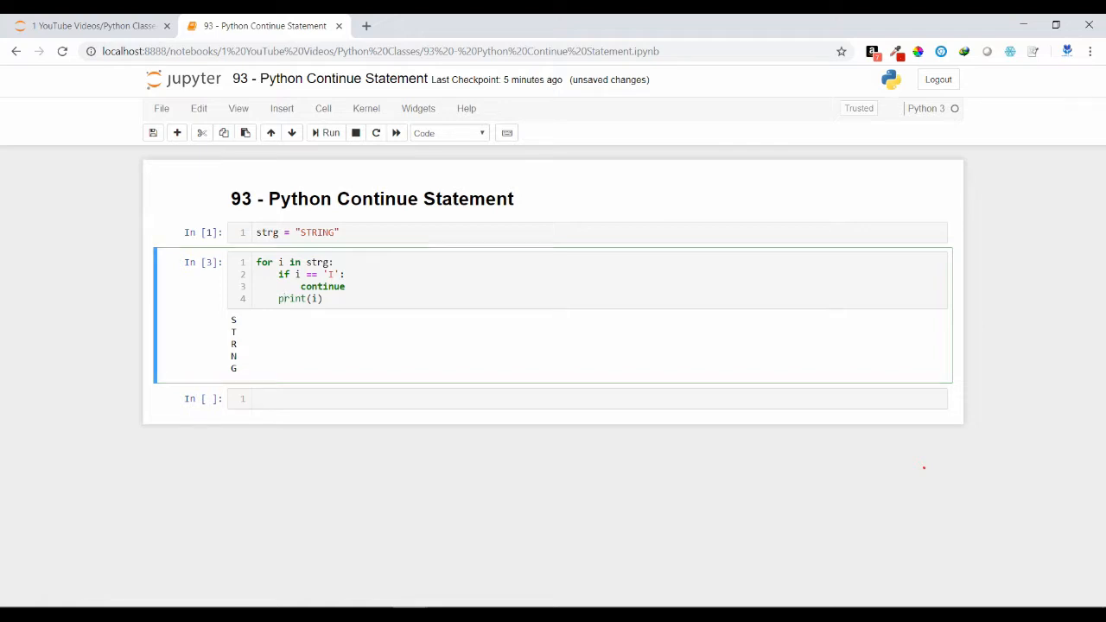
- Replace the skipped letter 'I' with 'T' and rerun the cell to print S, R, I, N, G
double_click(234, 344)
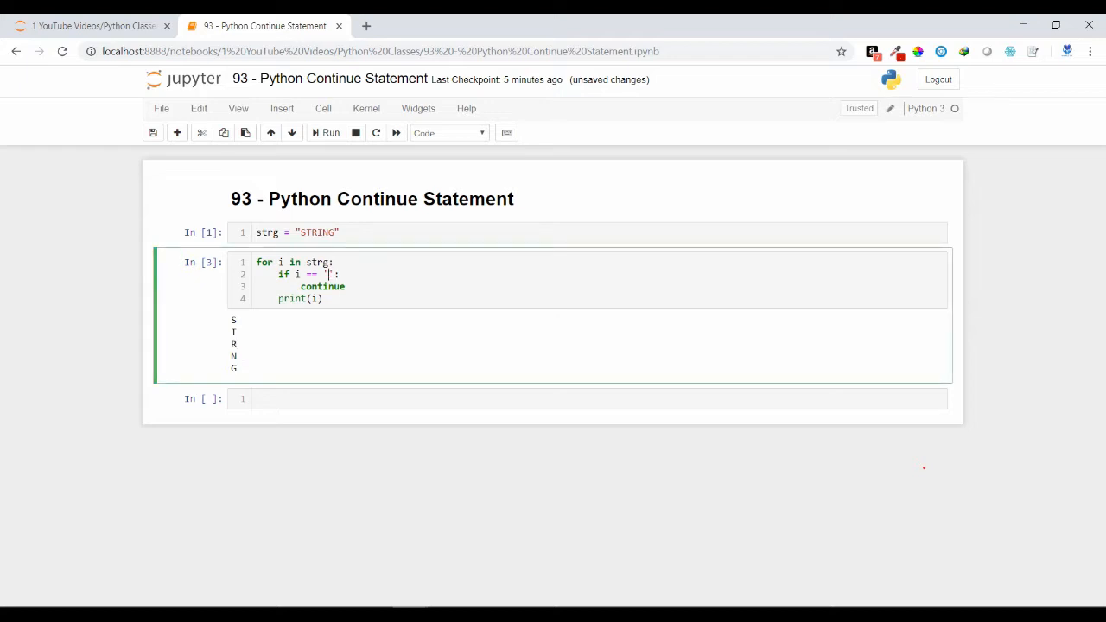
click(328, 131)
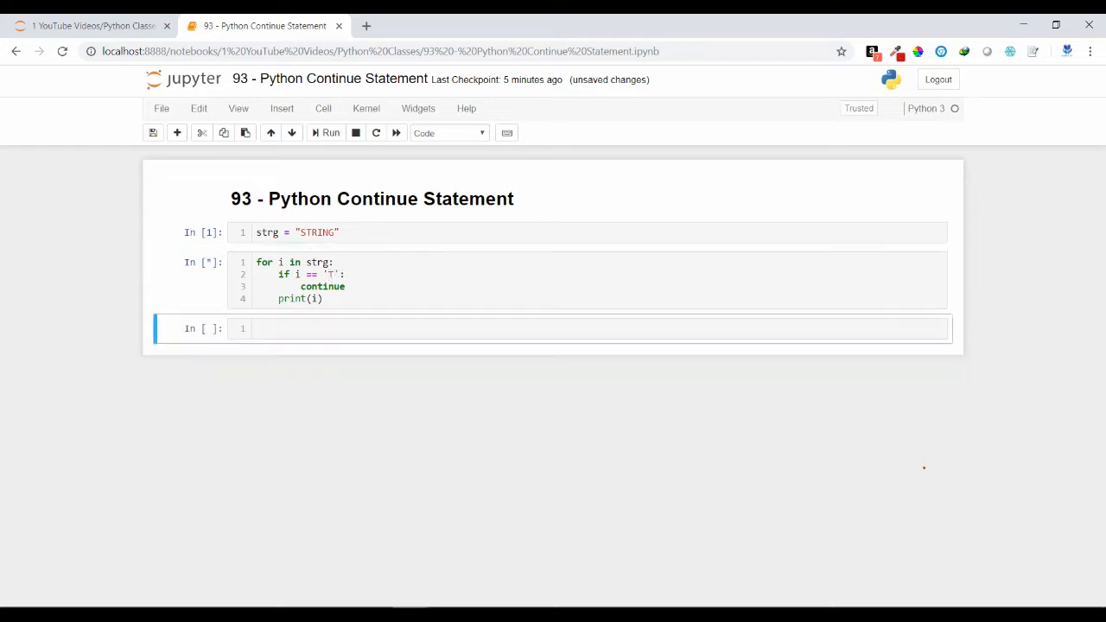
click(330, 132)
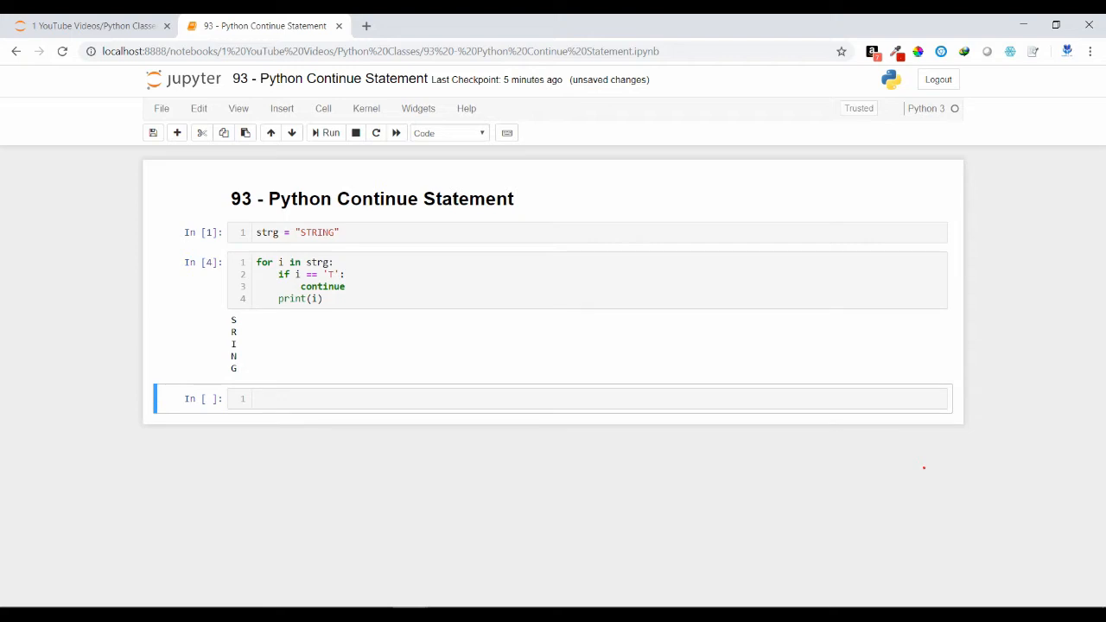